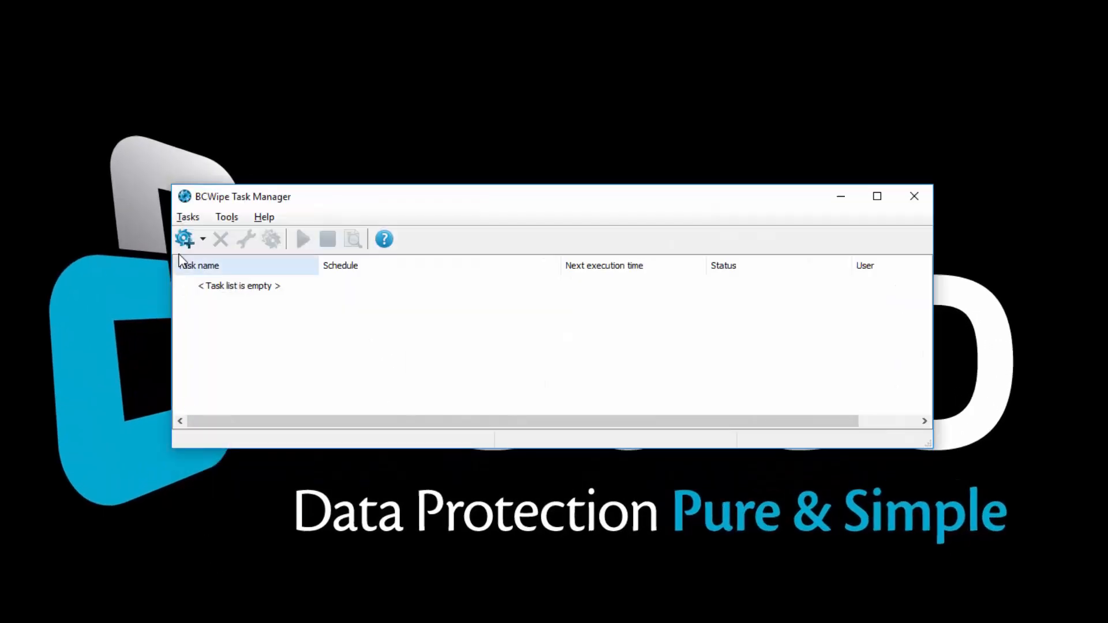
# Step: Start a new Wipe Local History task from the Tasks menu, showing its settings and restore-point notice
pyautogui.click(187, 217)
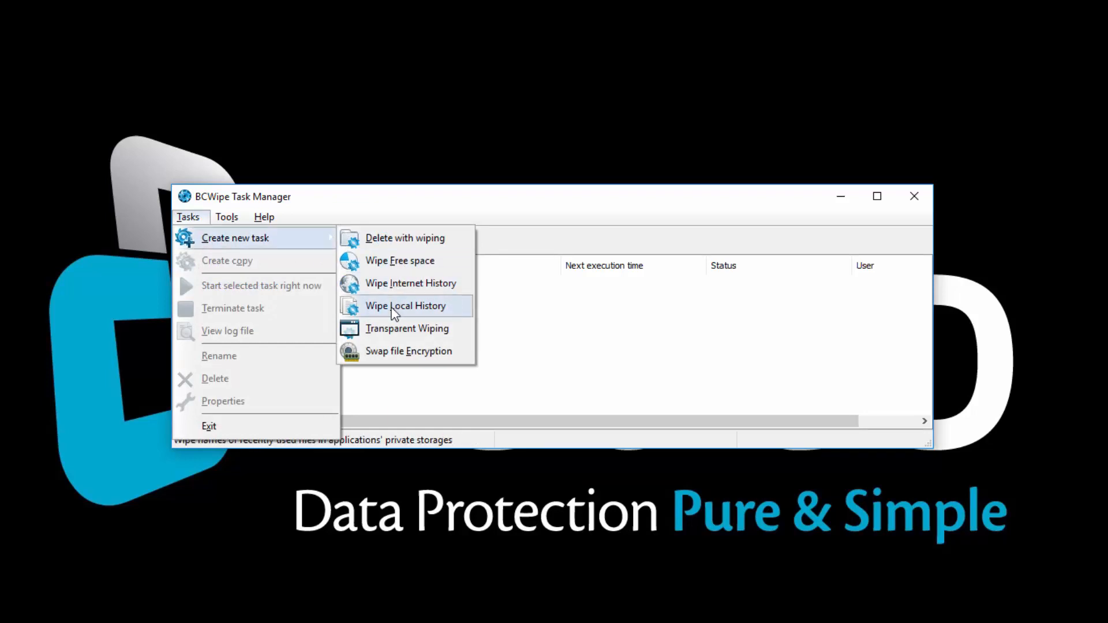
pyautogui.click(406, 305)
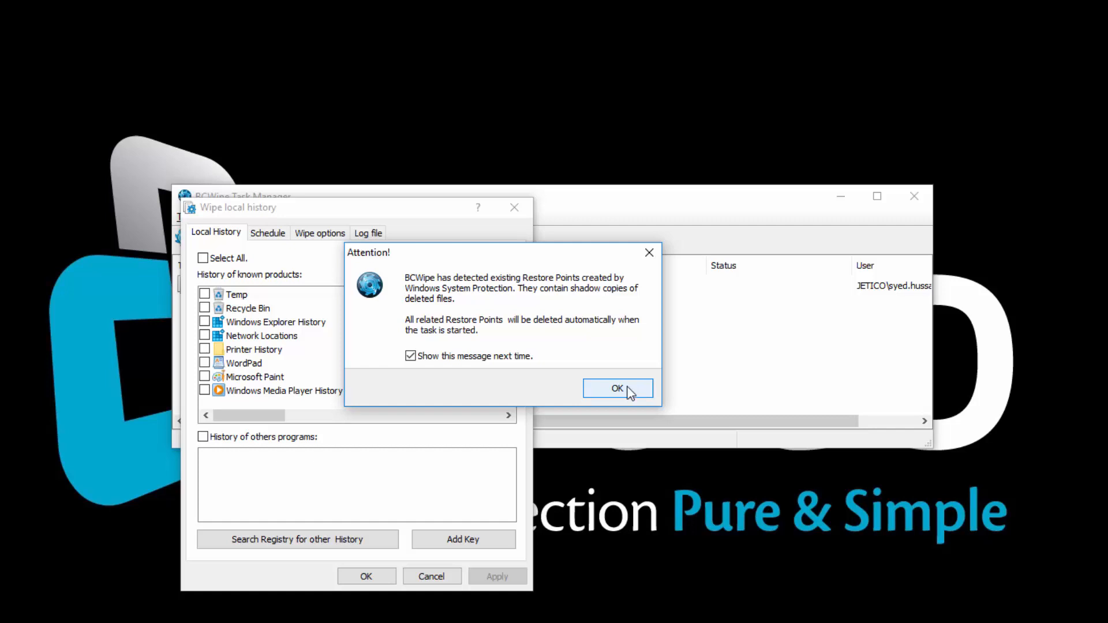
# Step: Dismiss the restore-point notice and tick WordPad and Microsoft Paint history for wiping
pyautogui.click(617, 388)
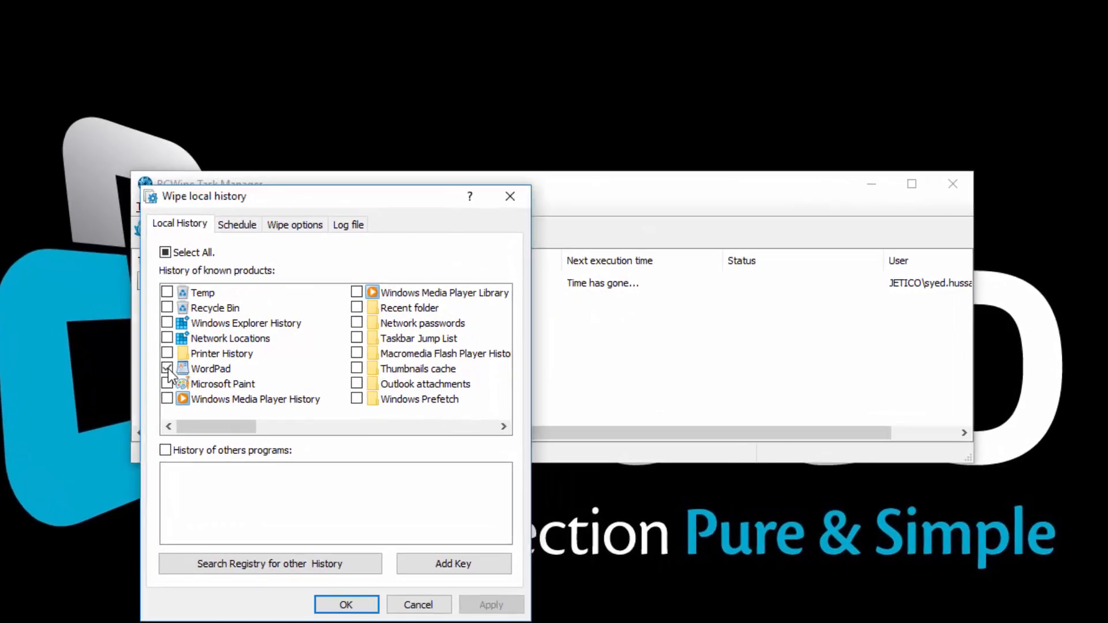
pyautogui.click(166, 383)
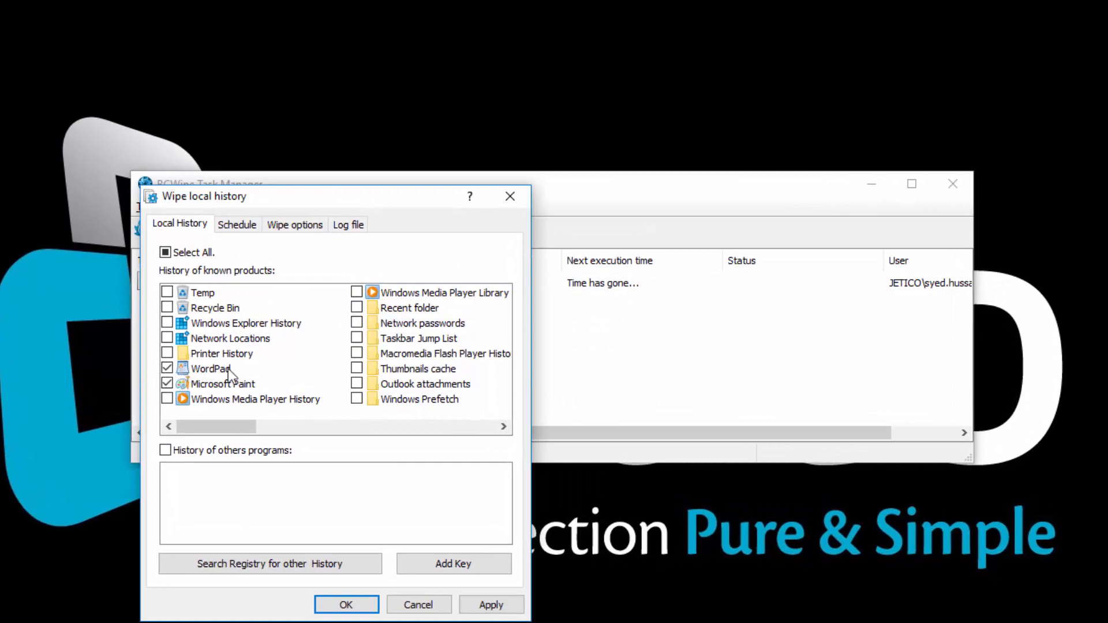
pyautogui.moveTo(318, 387)
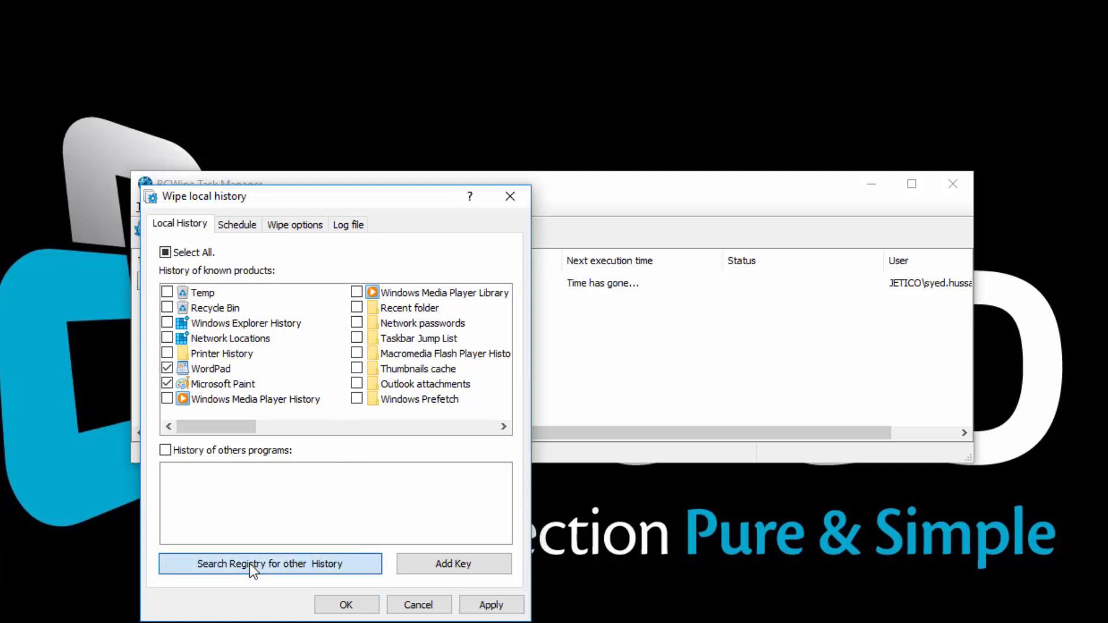
# Step: Search the registry for other programs' history entries, leaving all four unselected
pyautogui.click(270, 563)
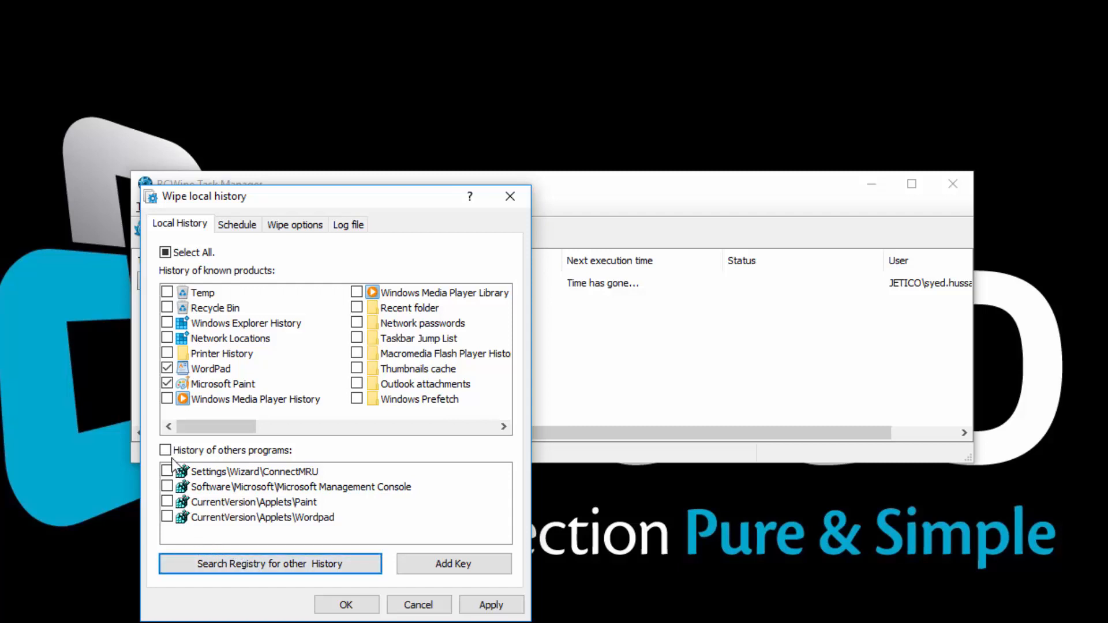
pyautogui.moveTo(176, 459)
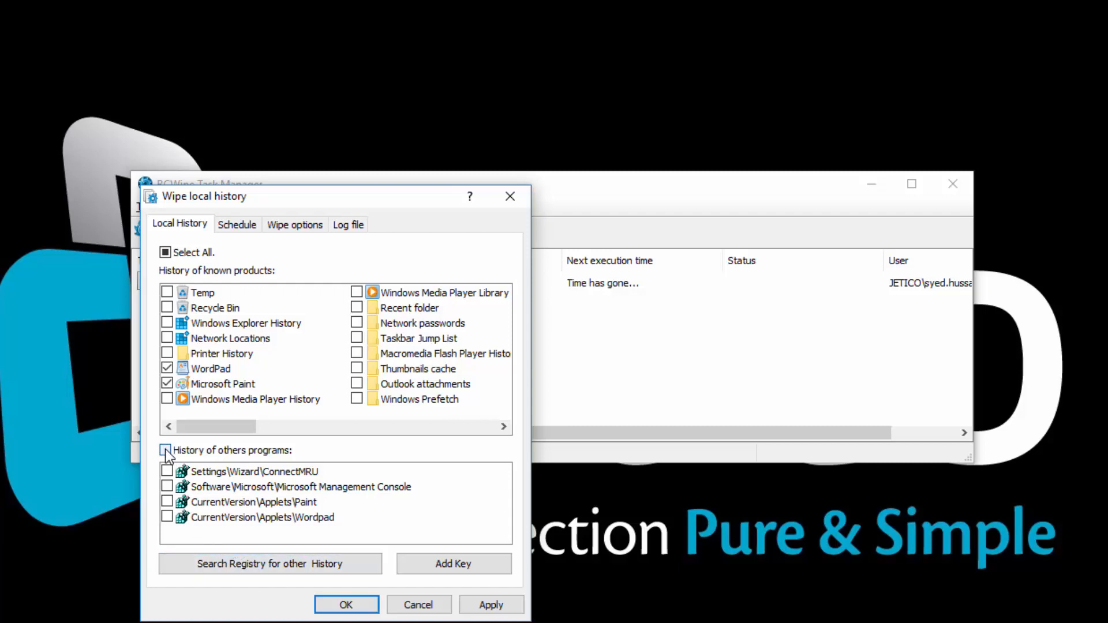
pyautogui.click(166, 450)
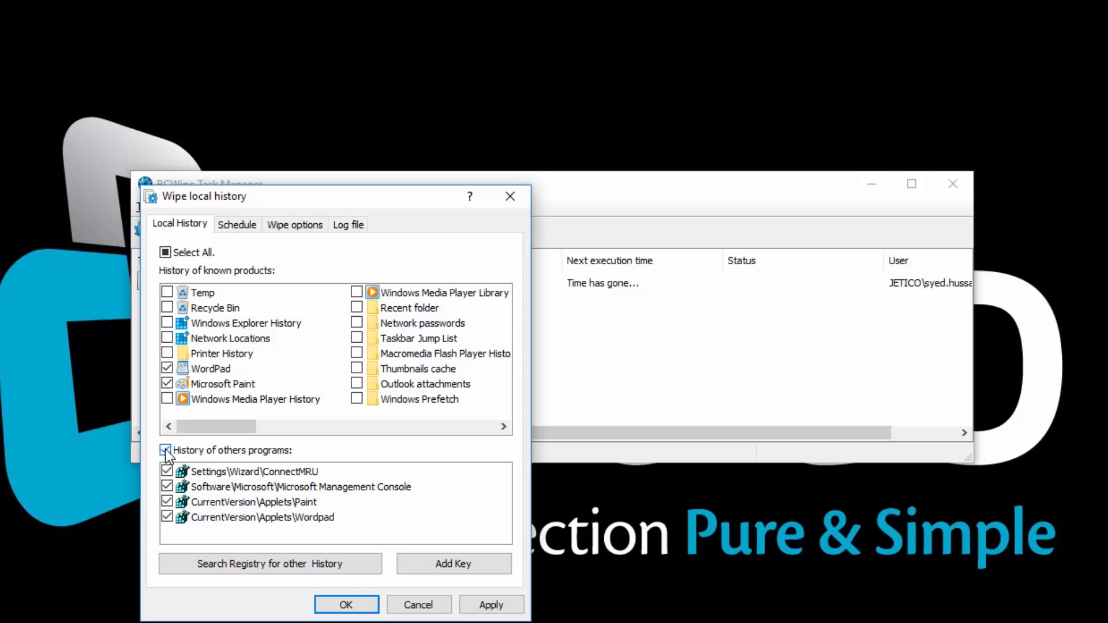
pyautogui.click(166, 451)
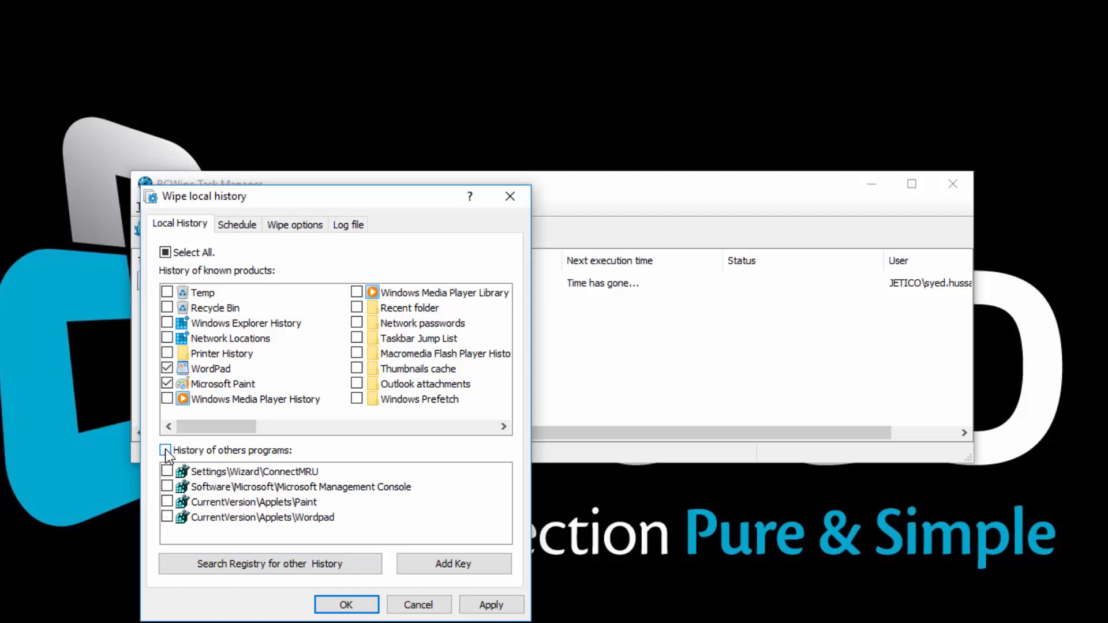
pyautogui.click(165, 450)
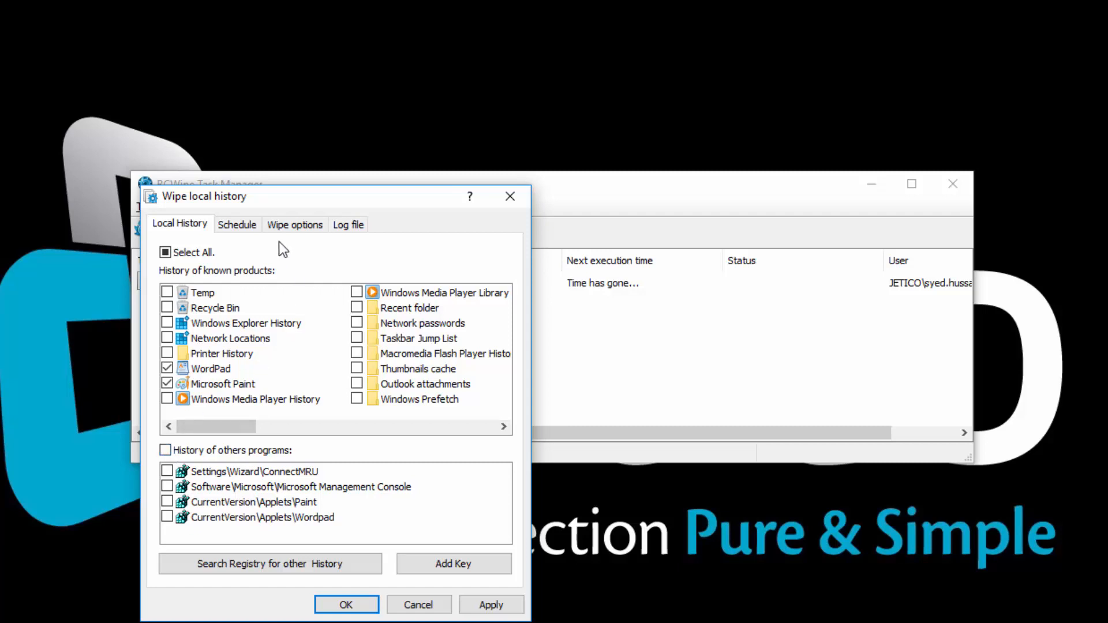
# Step: Review the Schedule settings, keeping the task set to run once on 12/4/2017
pyautogui.click(236, 225)
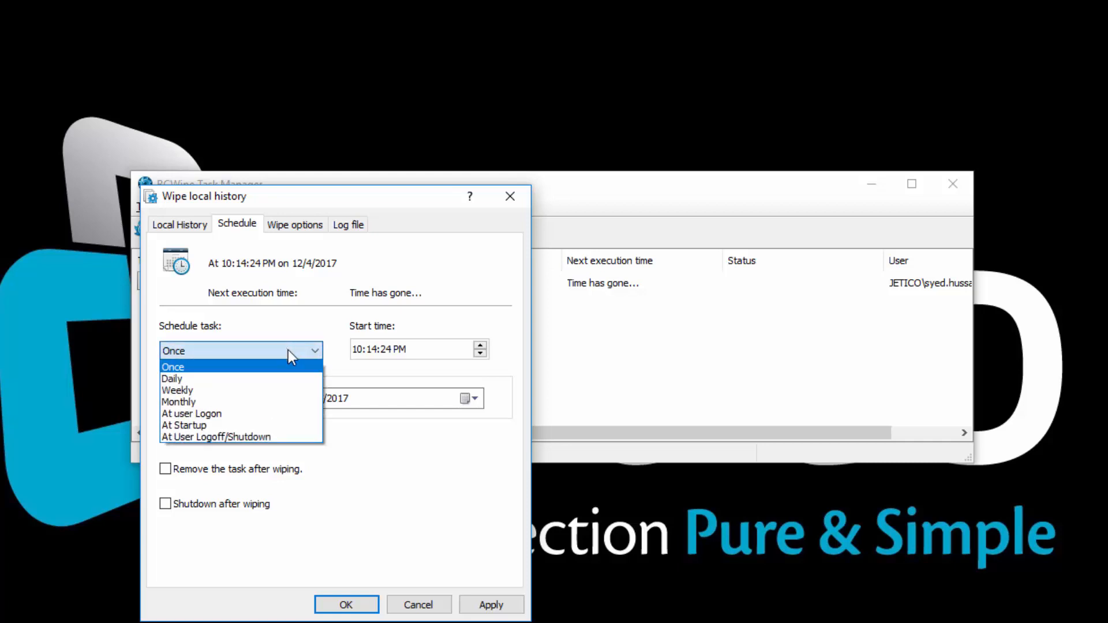
pyautogui.moveTo(274, 413)
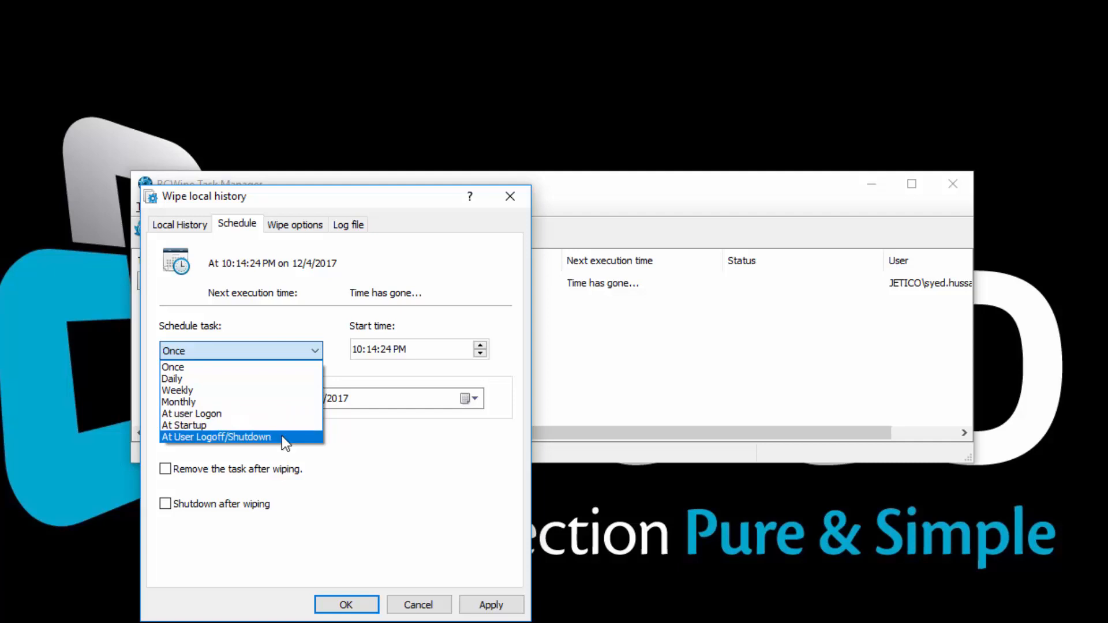
pyautogui.click(173, 367)
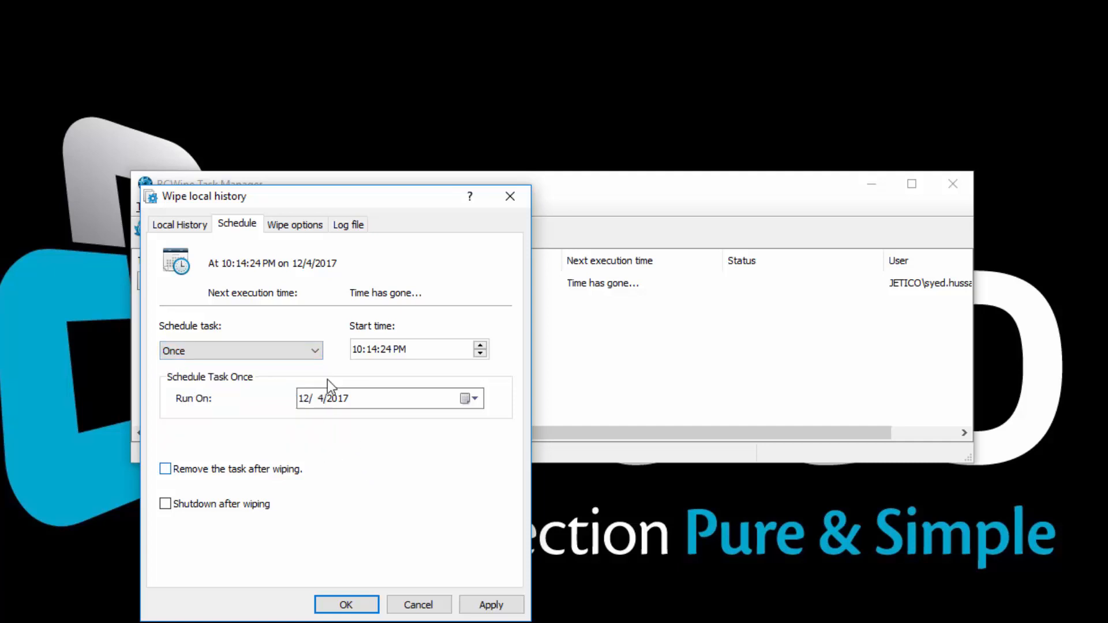
# Step: Review the wipe options, keeping the U.S. DoD 5220.22-M(ECE) scheme with 7 passes
pyautogui.click(295, 224)
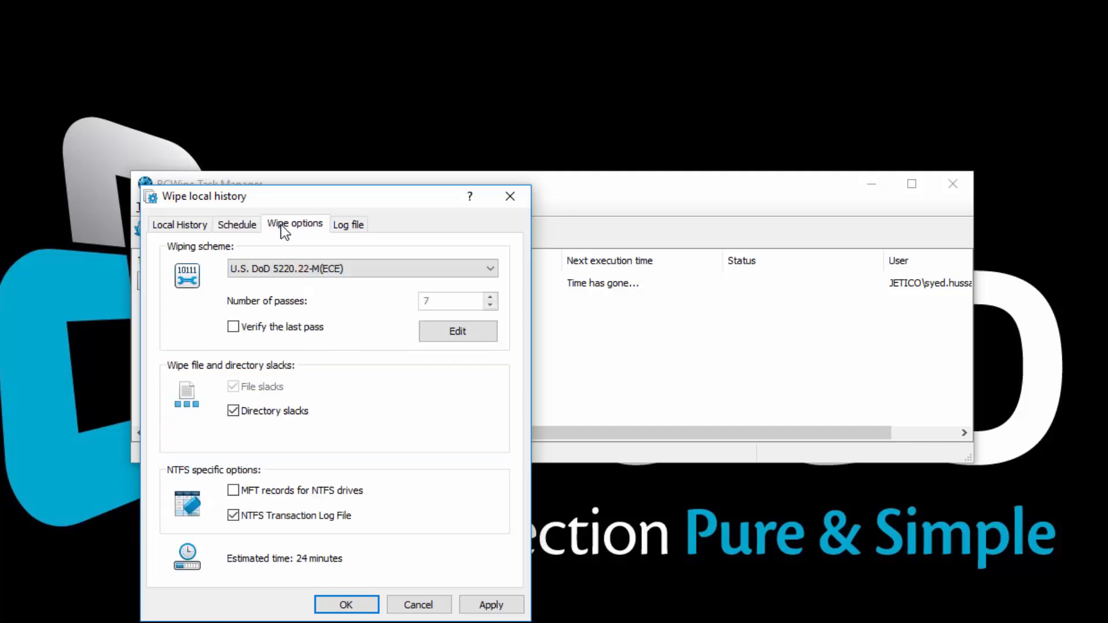
pyautogui.moveTo(312, 263)
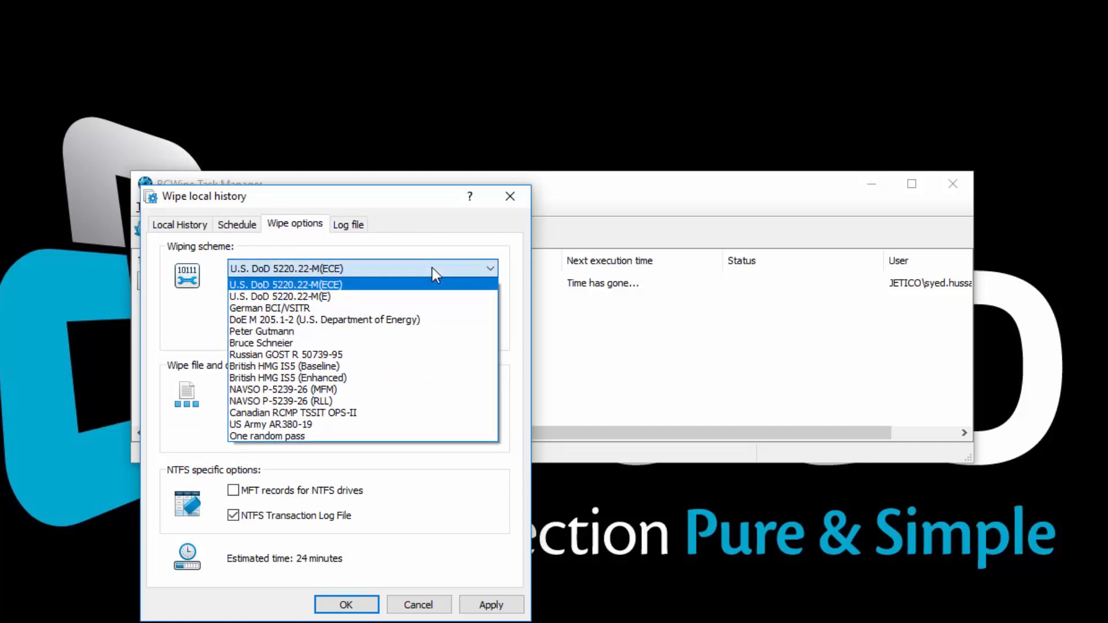
pyautogui.click(286, 284)
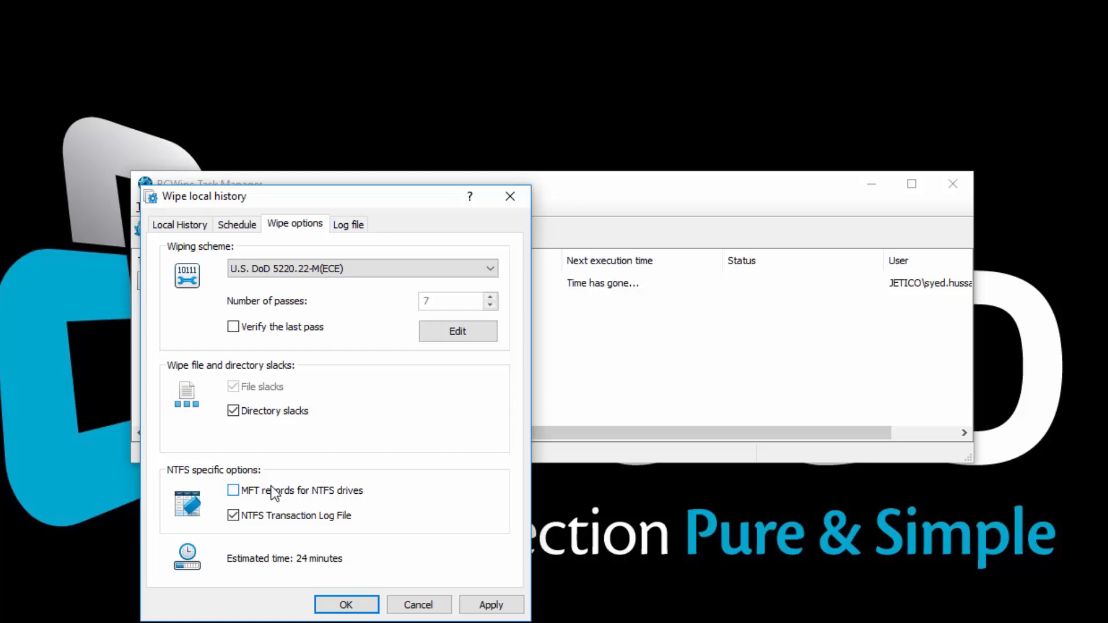
# Step: Include MFT records for NTFS drives in the wipe, raising the estimate to 49 minutes
pyautogui.click(234, 491)
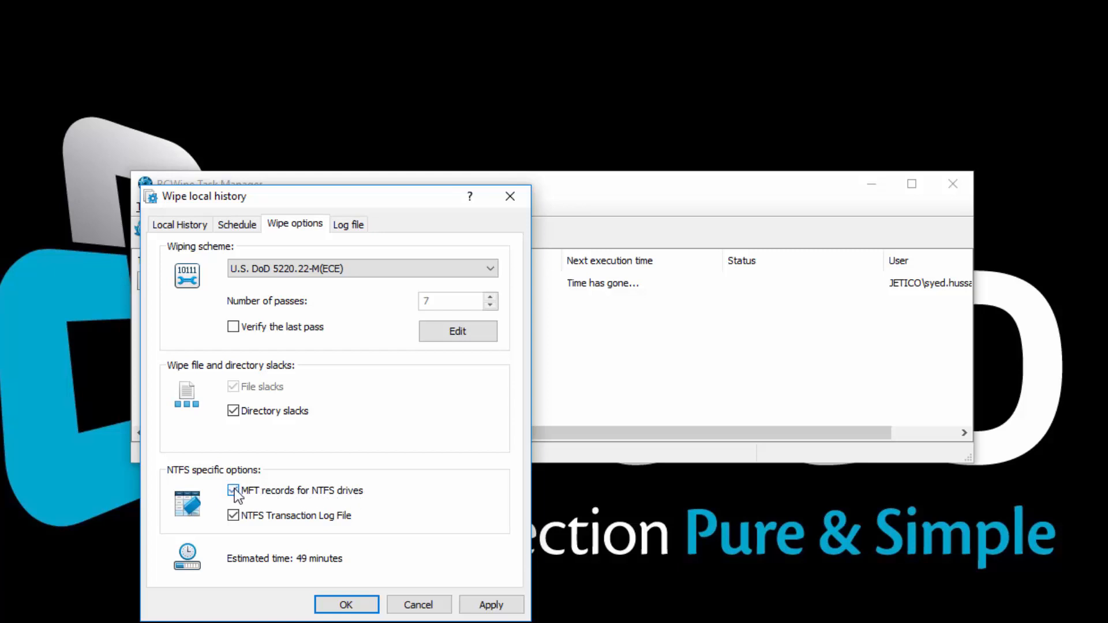
pyautogui.click(233, 491)
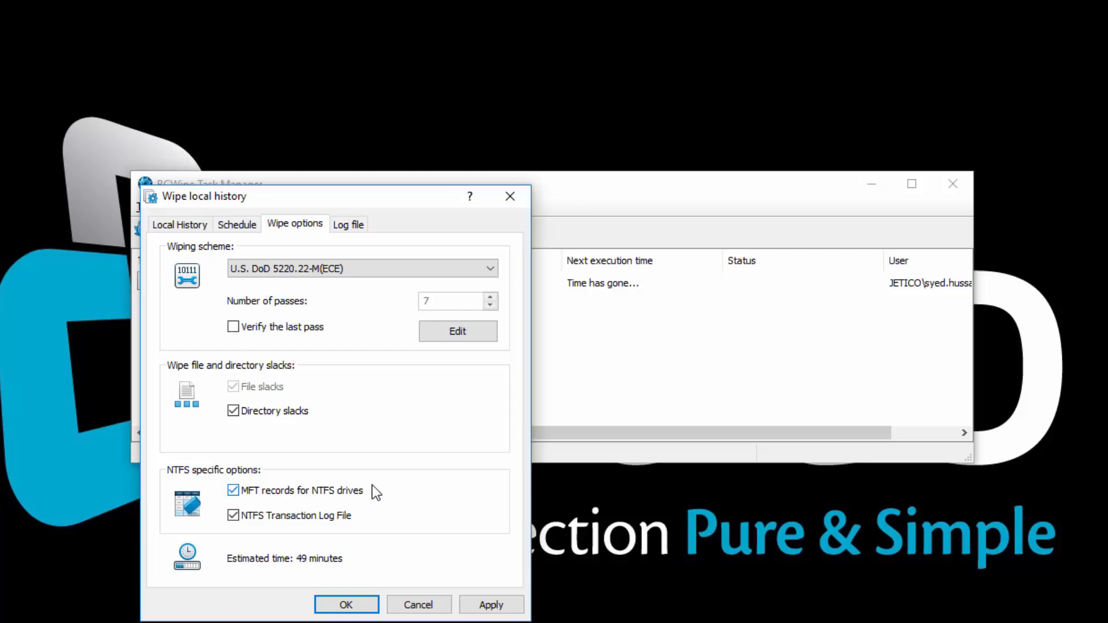
pyautogui.moveTo(376, 505)
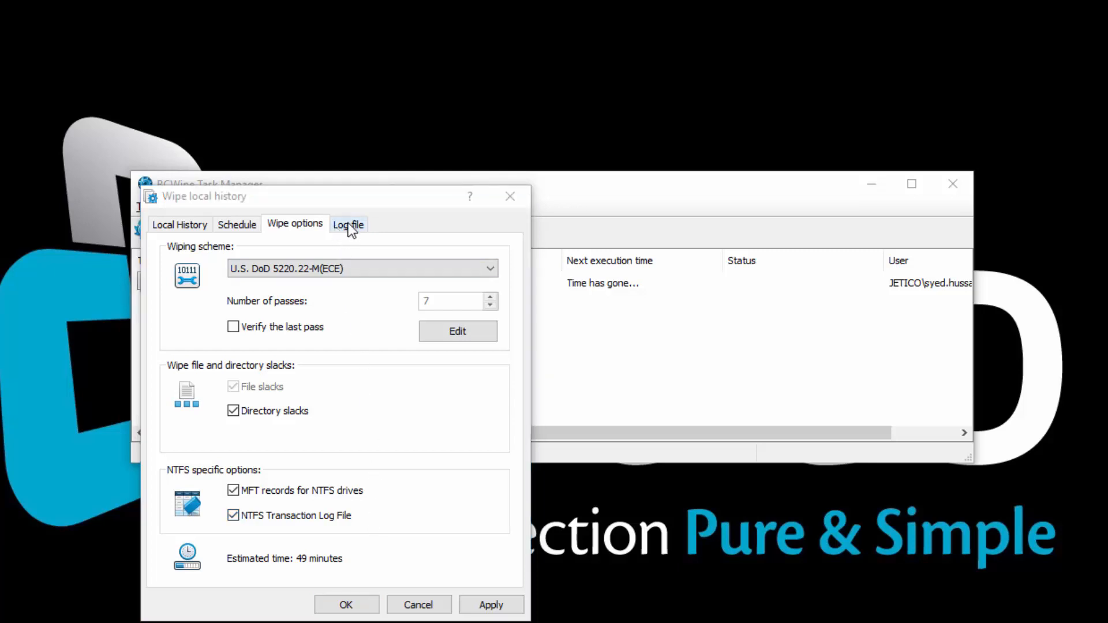
# Step: Enable a log file for the task, appending to previous content at the default path
pyautogui.click(347, 224)
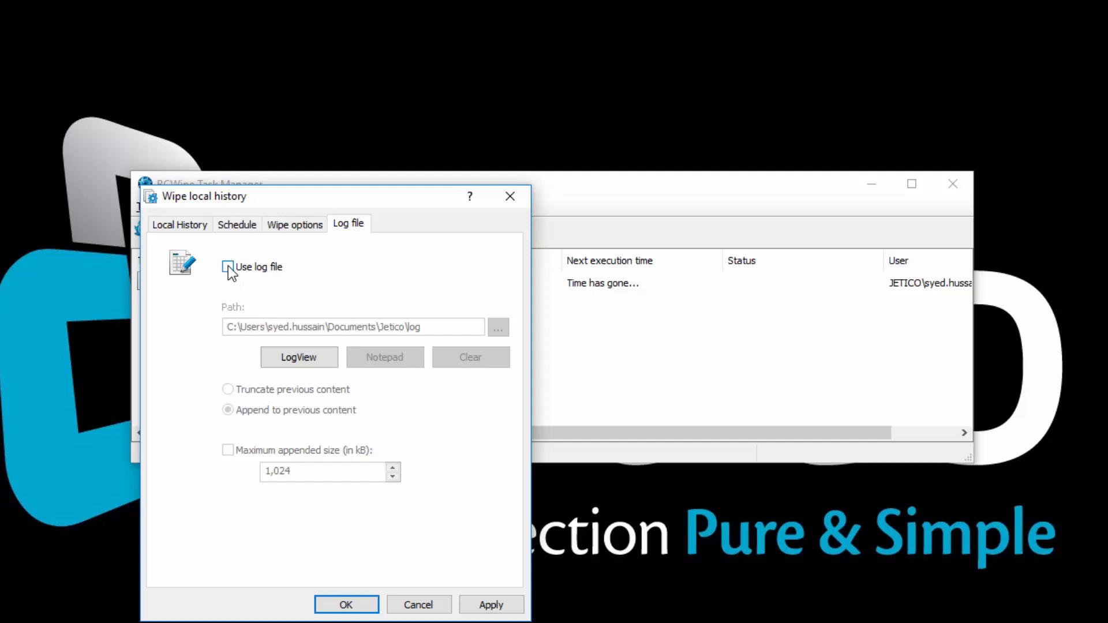
pyautogui.click(228, 267)
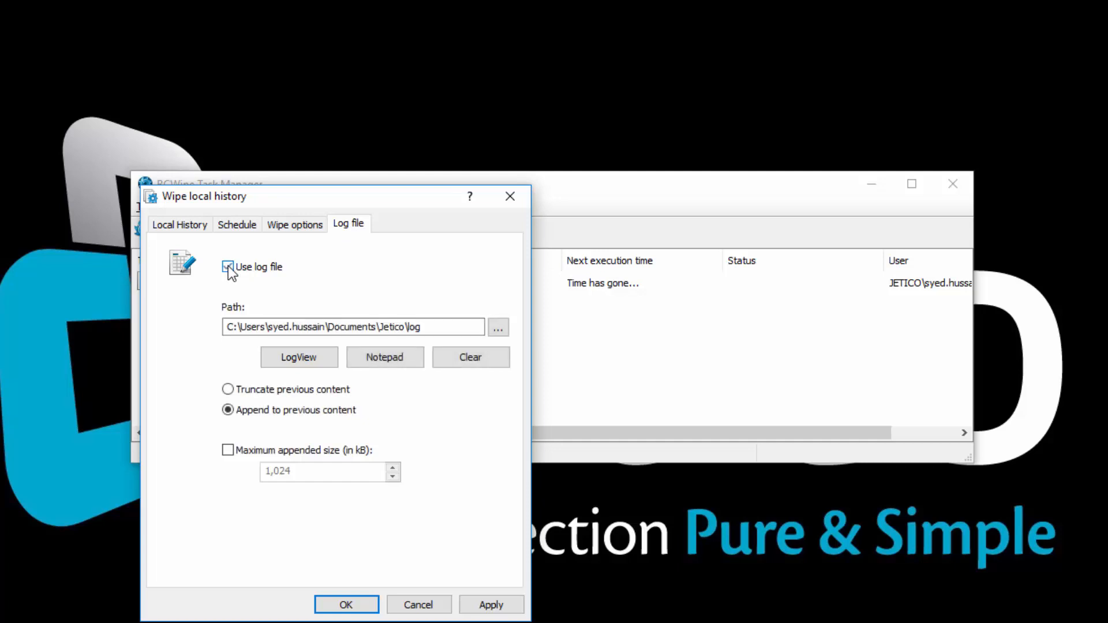
pyautogui.click(228, 267)
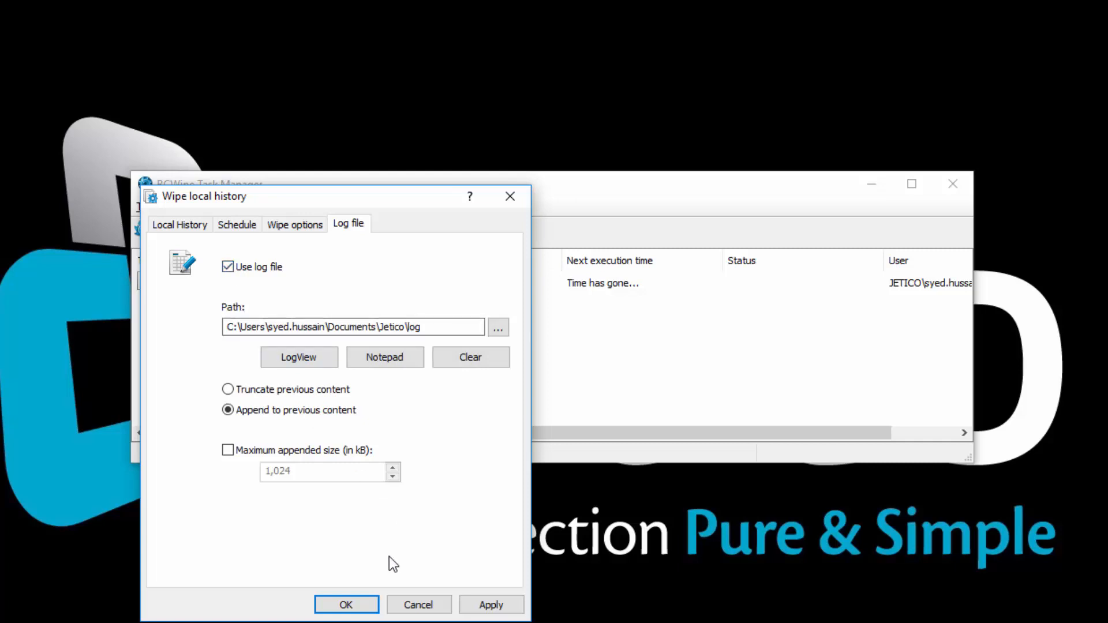
# Step: Save the Wipe local history task and run it now so it reports completed
pyautogui.click(345, 604)
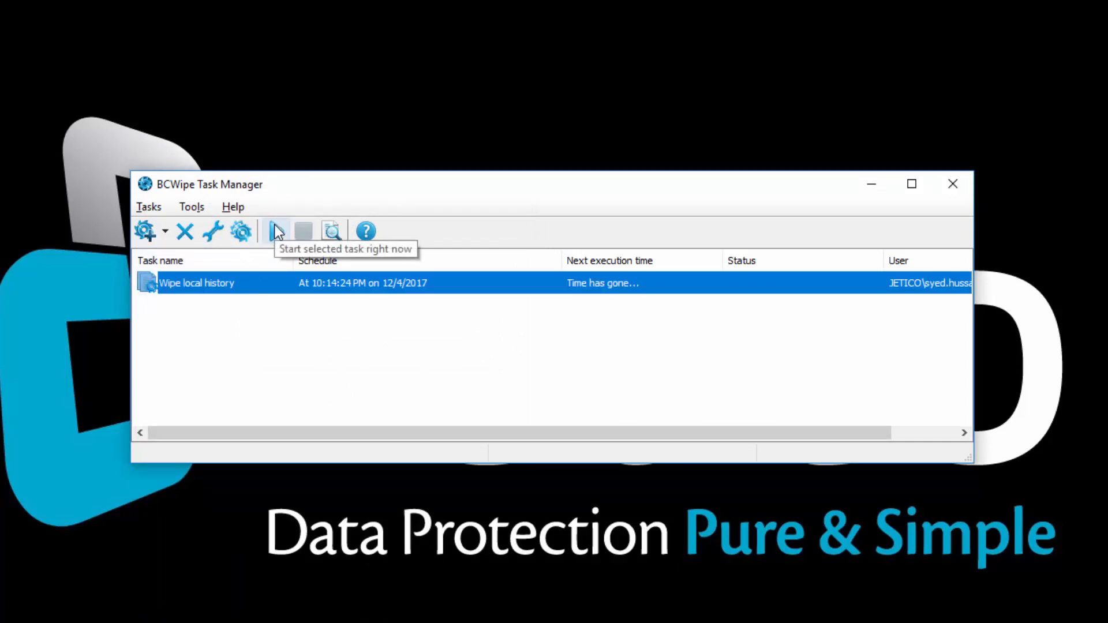
pyautogui.click(276, 231)
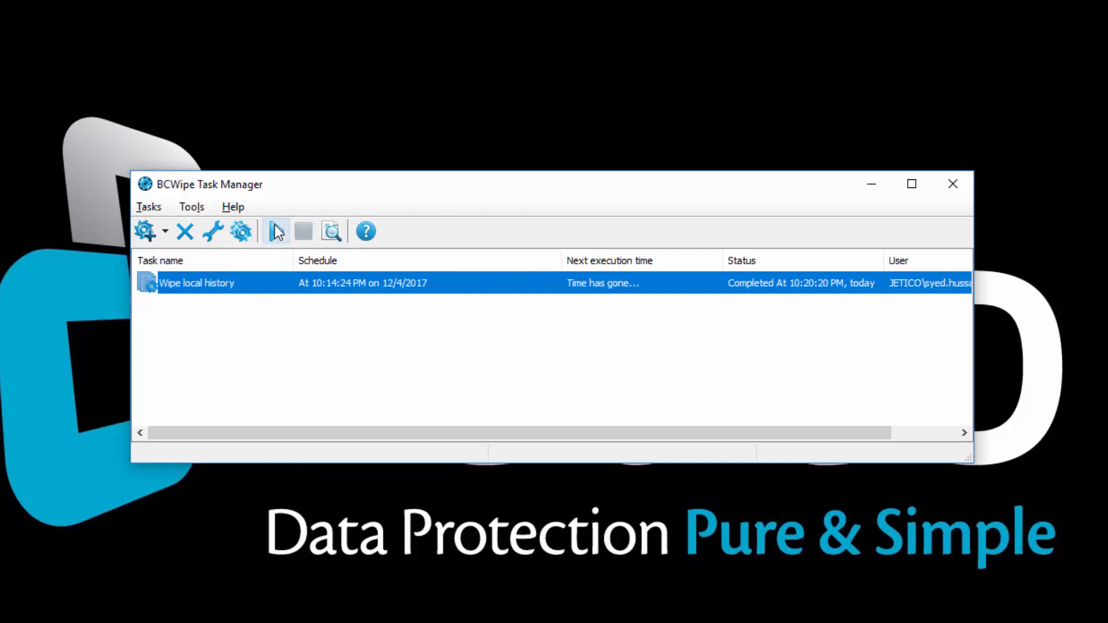